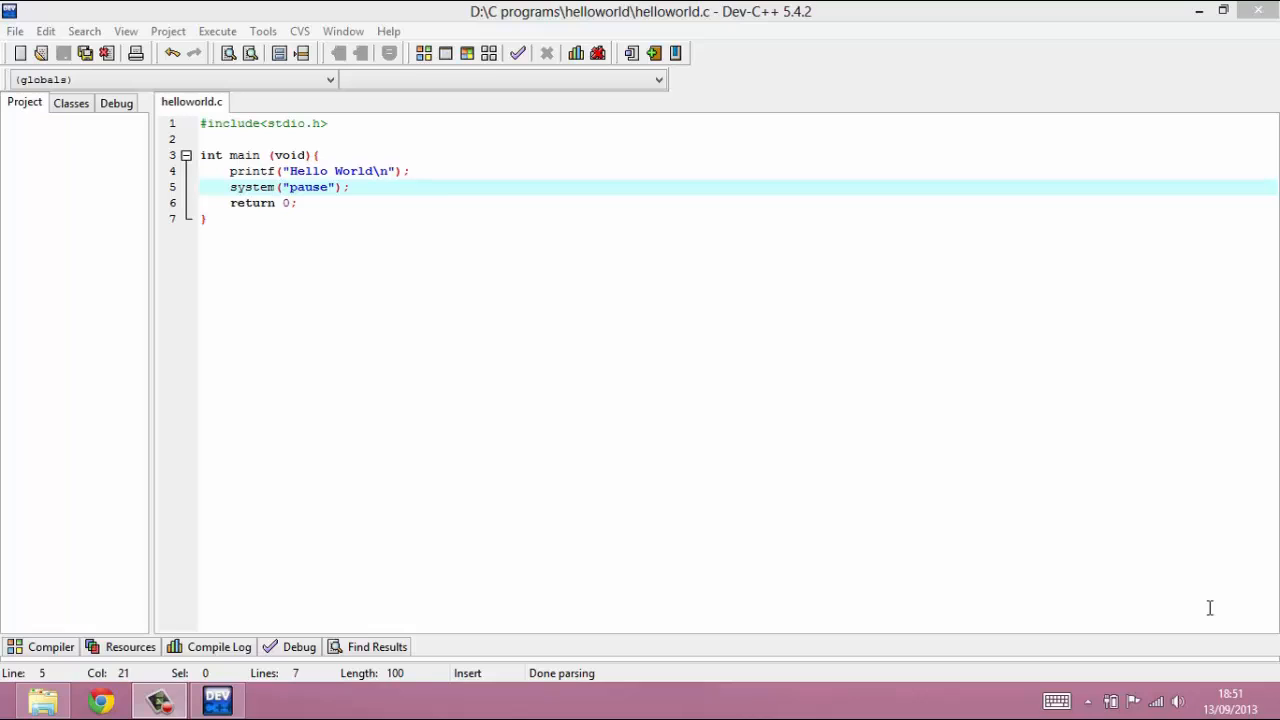
mouse_move(936, 456)
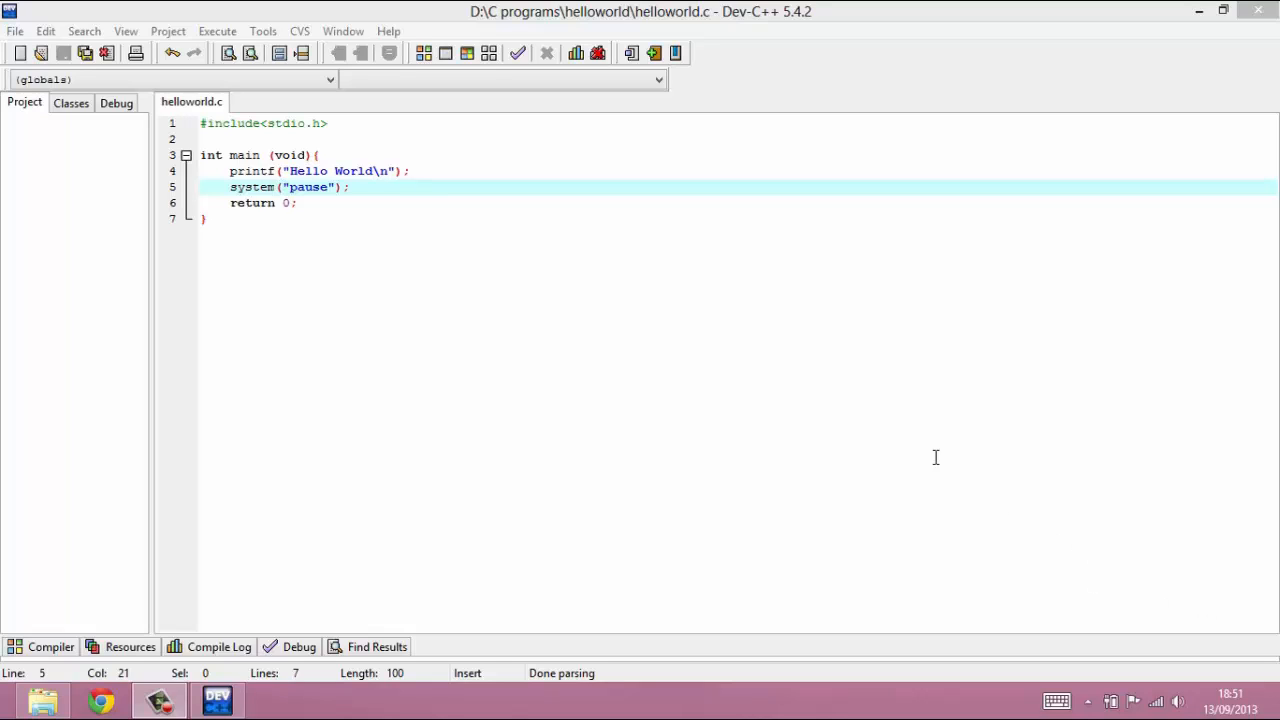
mouse_move(248, 156)
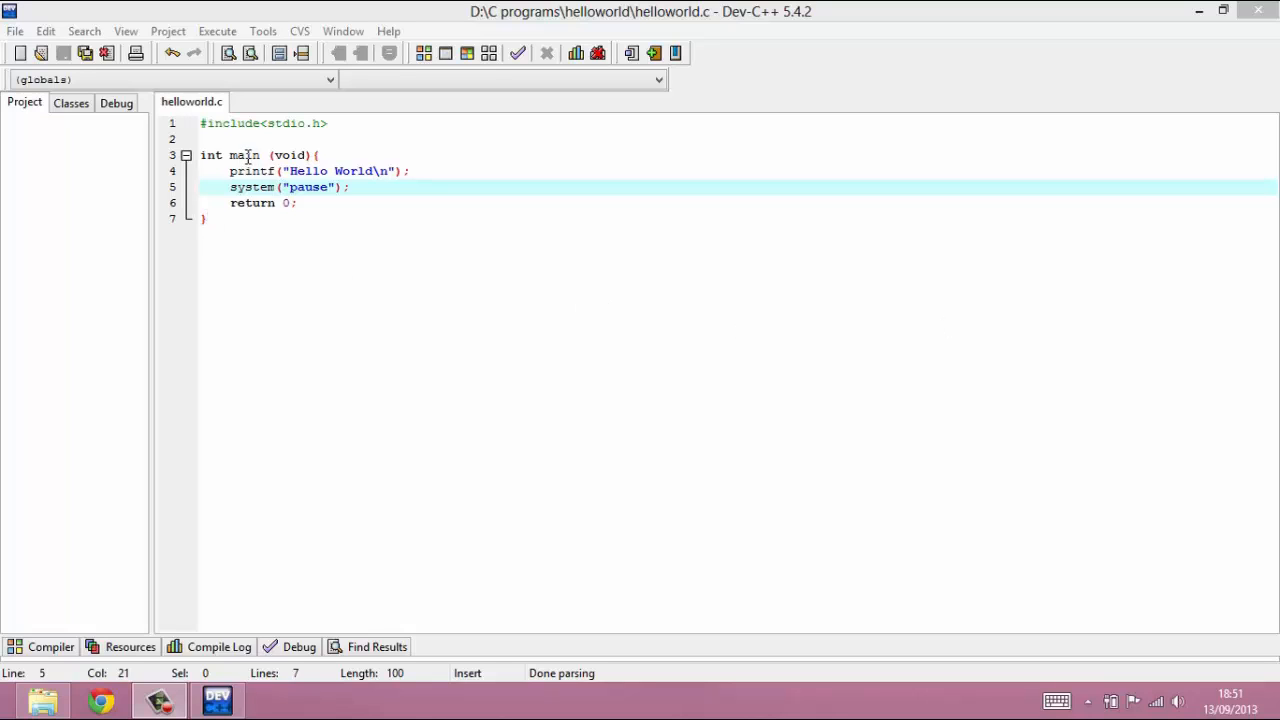
Step: Highlight the function name main on line 3 of the Hello World program
double_click(244, 156)
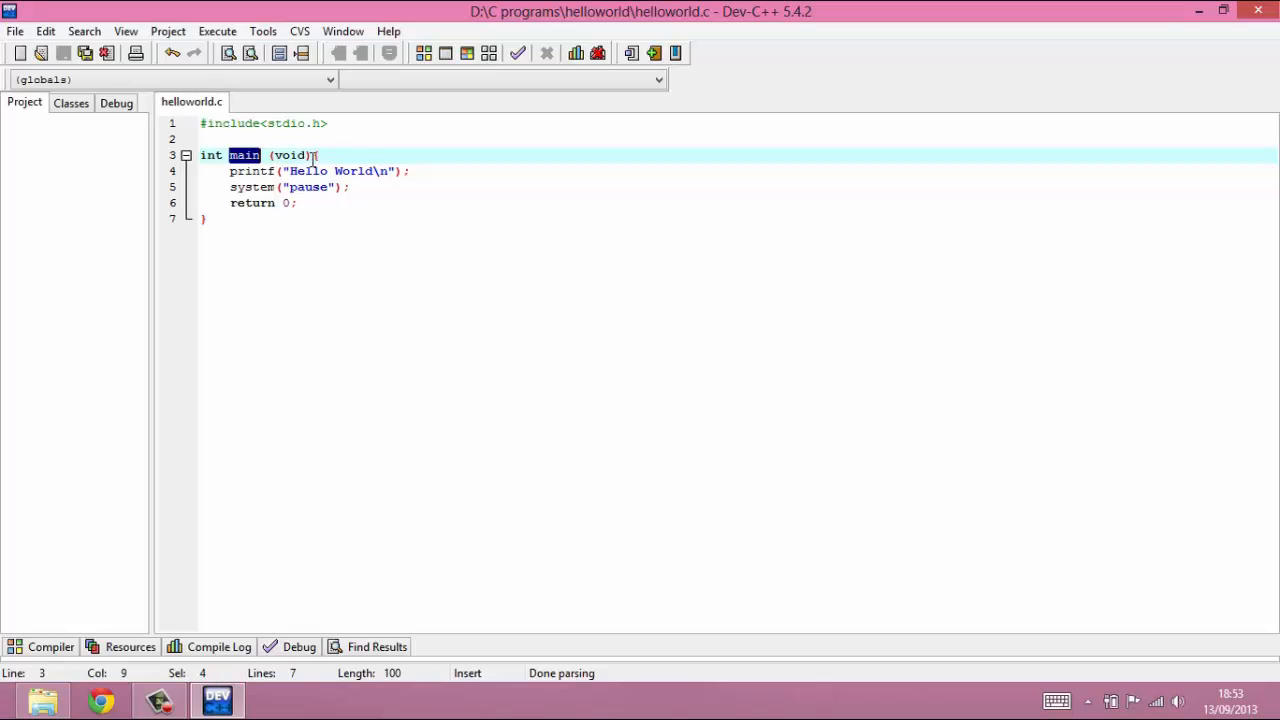
Step: Re-highlight main briefly, then highlight void in main's parameter list on line 3
left_click(312, 156)
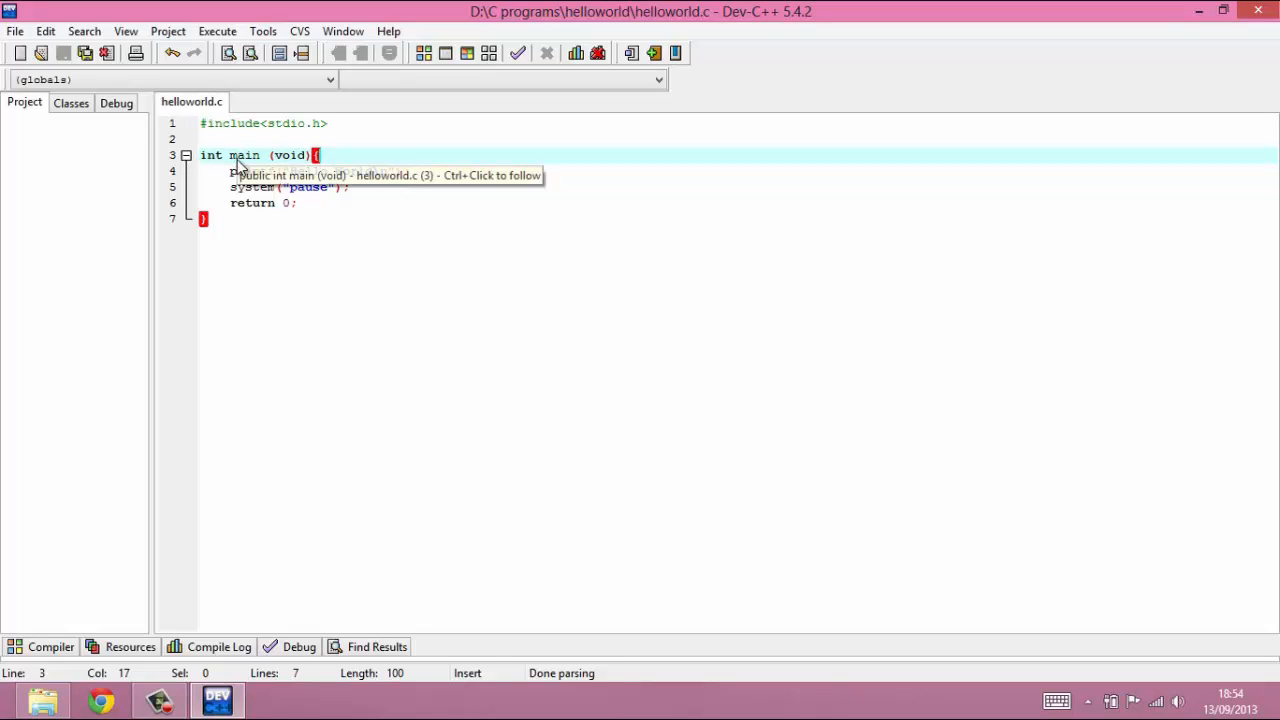
double_click(244, 156)
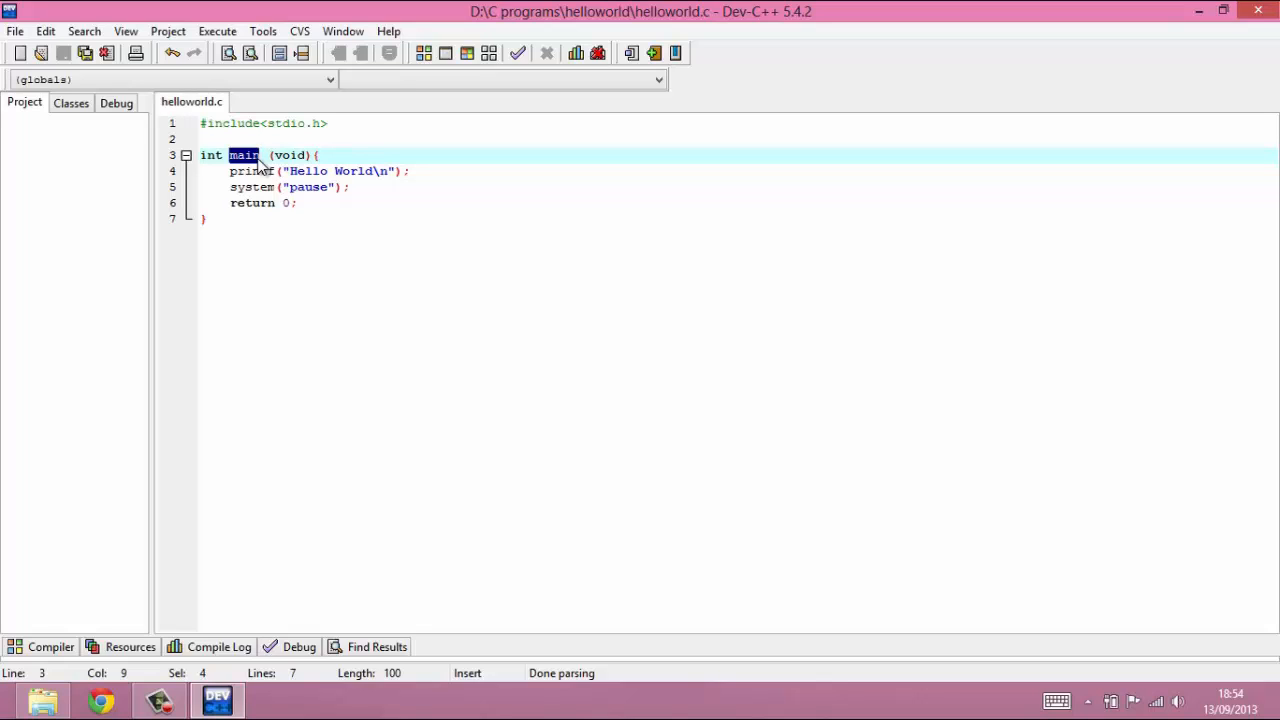
mouse_move(296, 160)
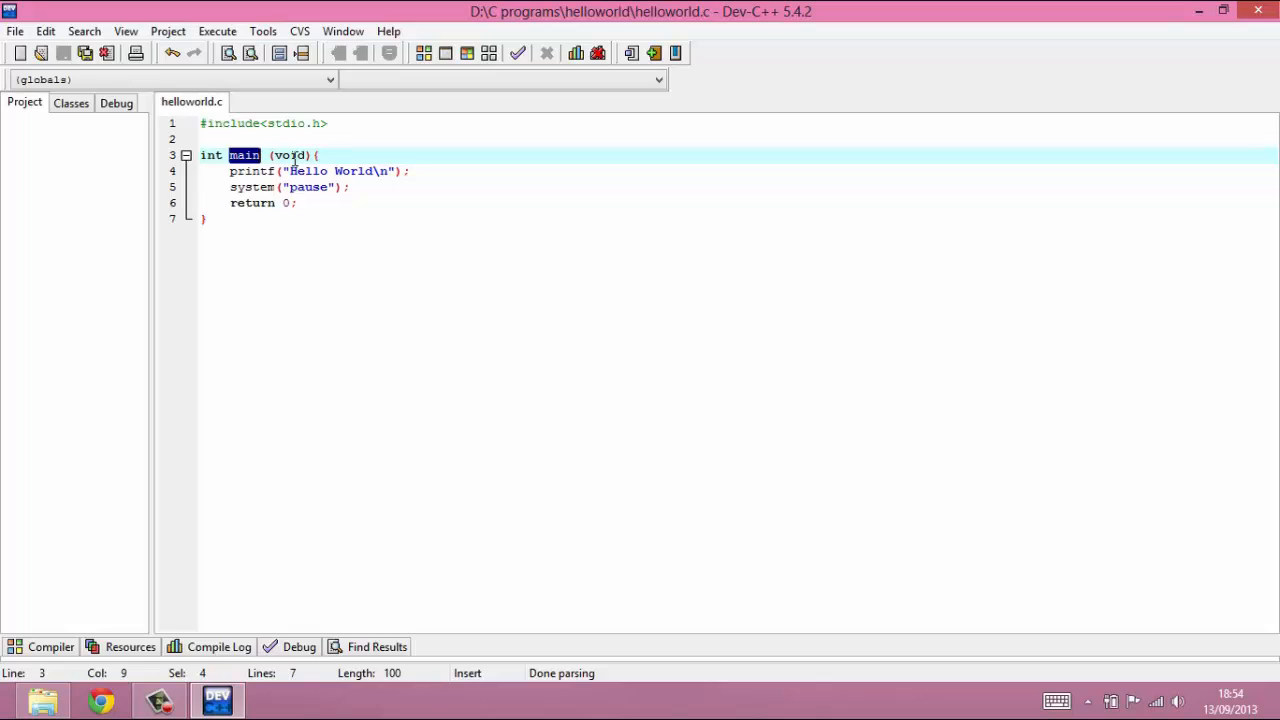
double_click(288, 156)
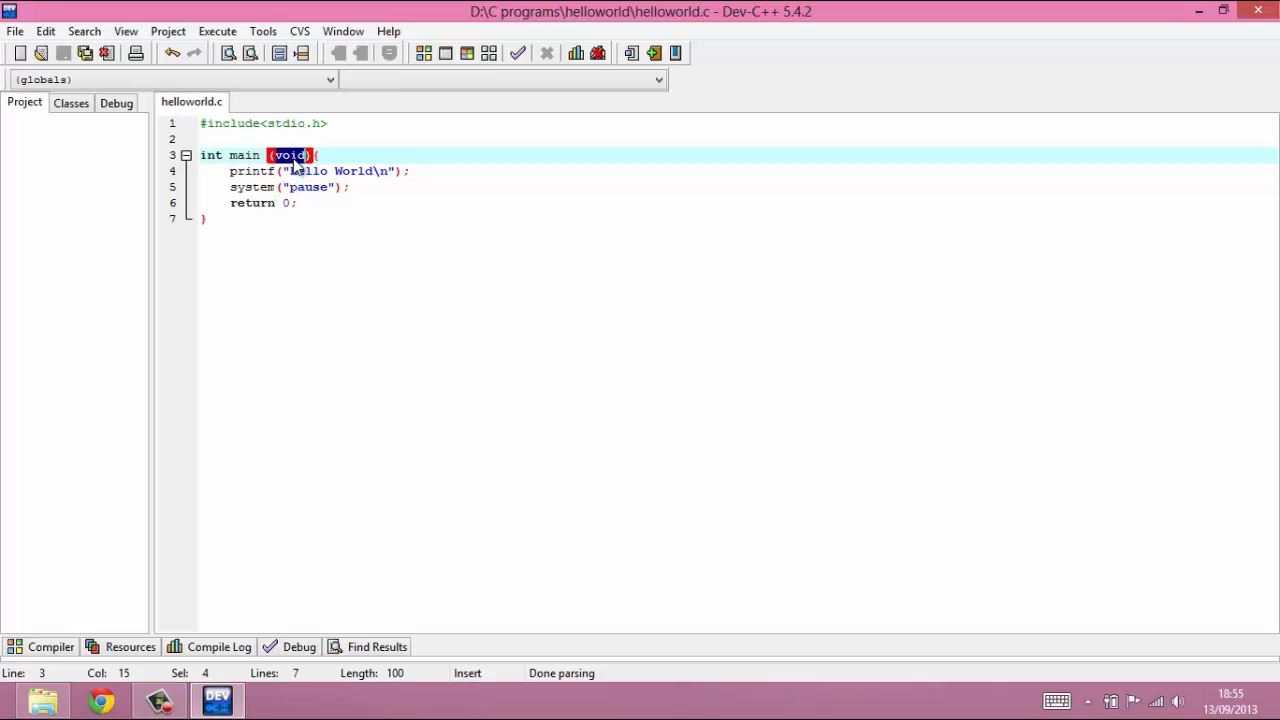
Step: Clear the void highlight and move the caret to the end of the return 0 line
left_click(290, 204)
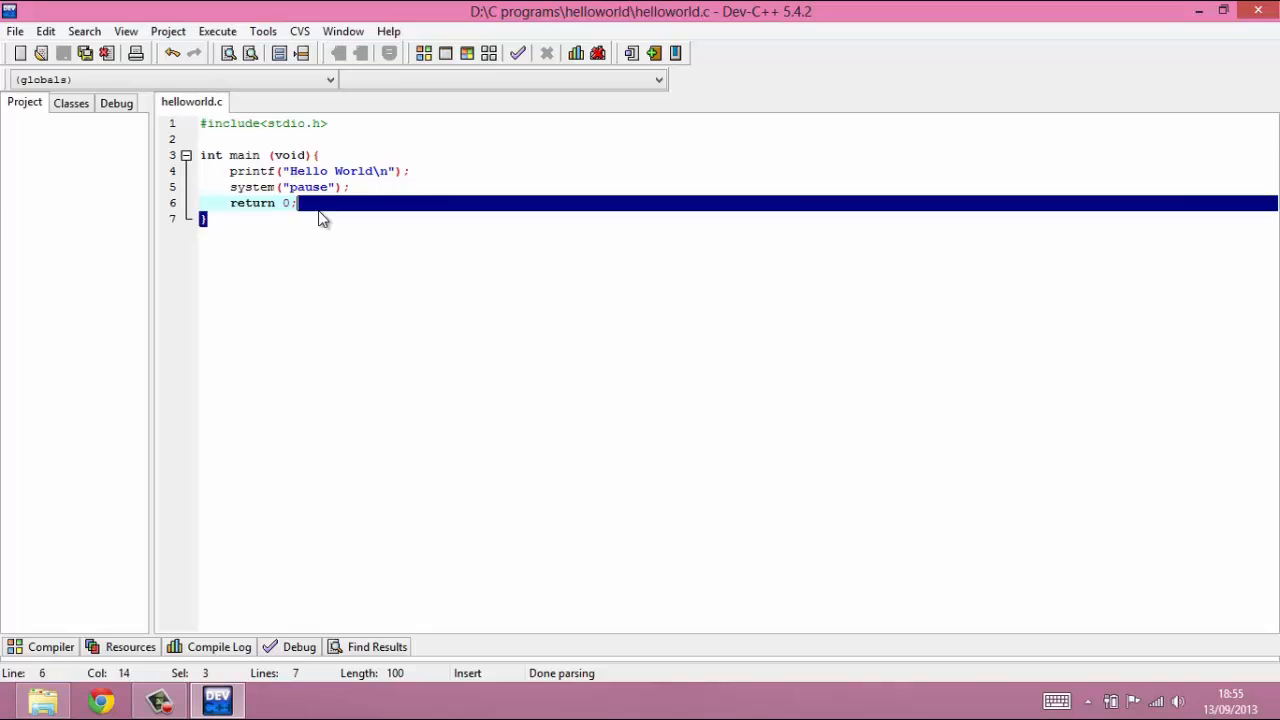
left_click(320, 204)
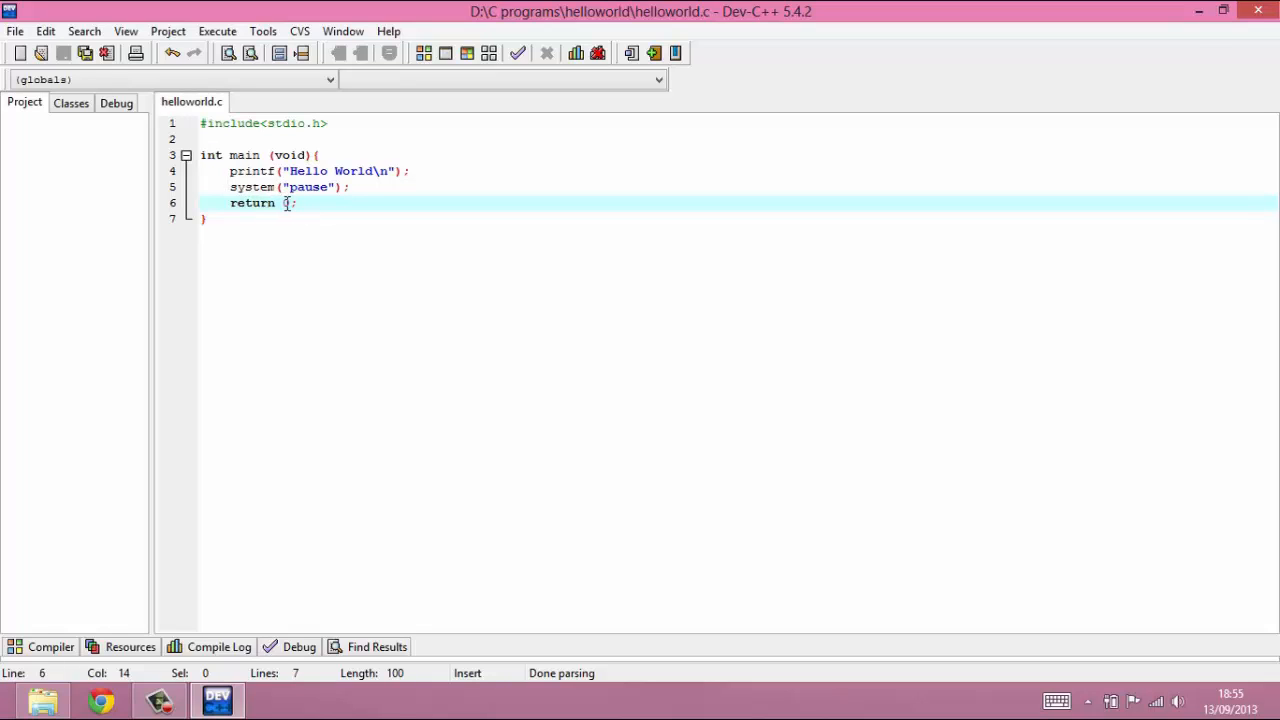
Step: Highlight int and the return value 0 in turn, then the #include<stdio.h> line
double_click(284, 204)
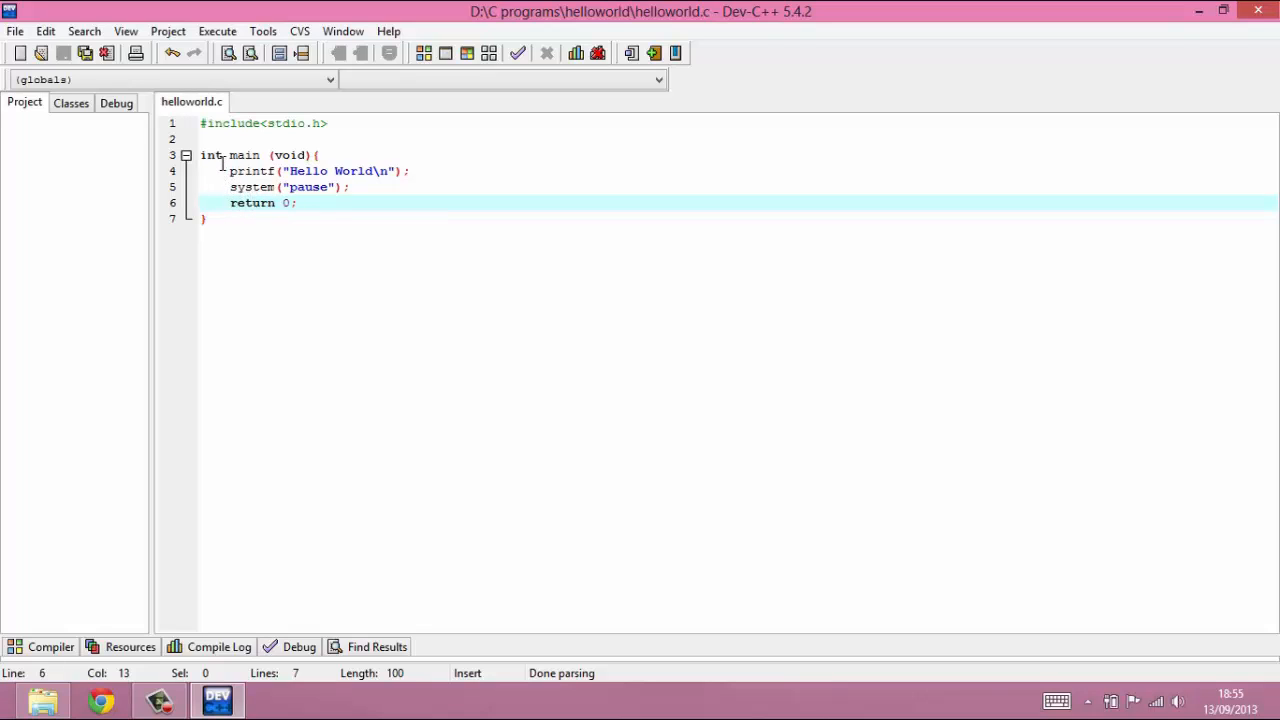
double_click(208, 156)
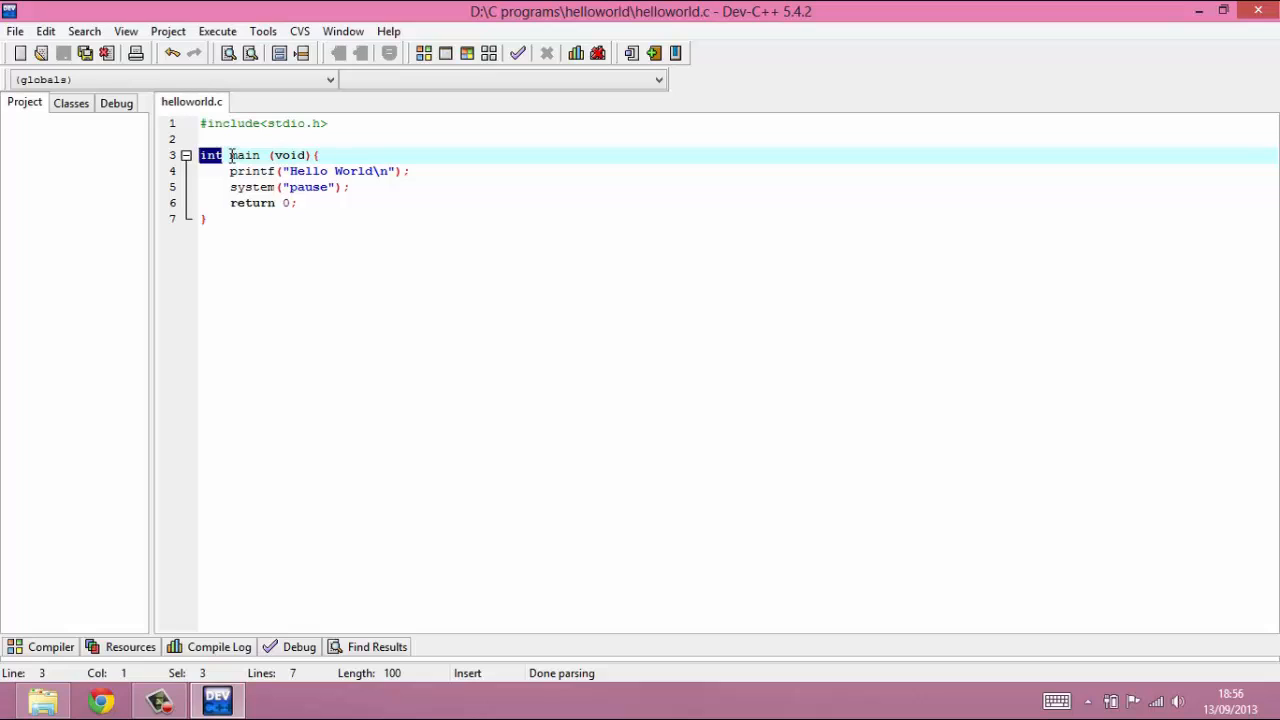
double_click(244, 156)
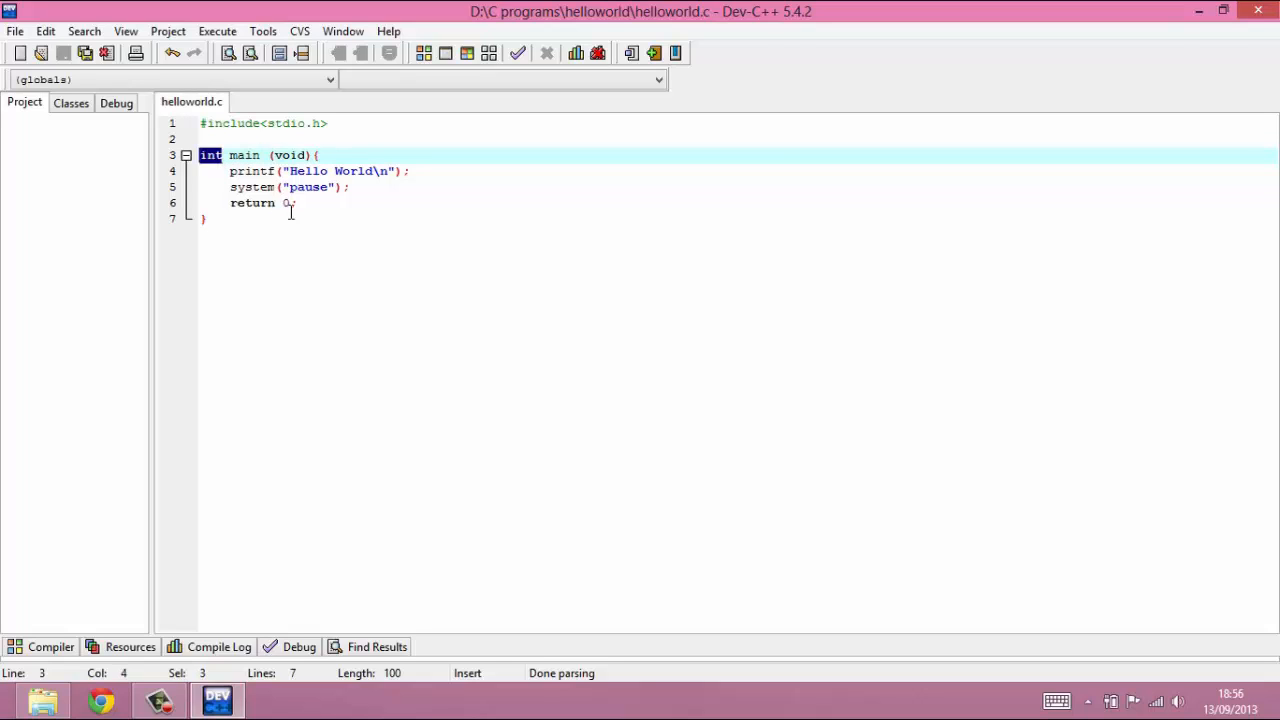
left_click(290, 204)
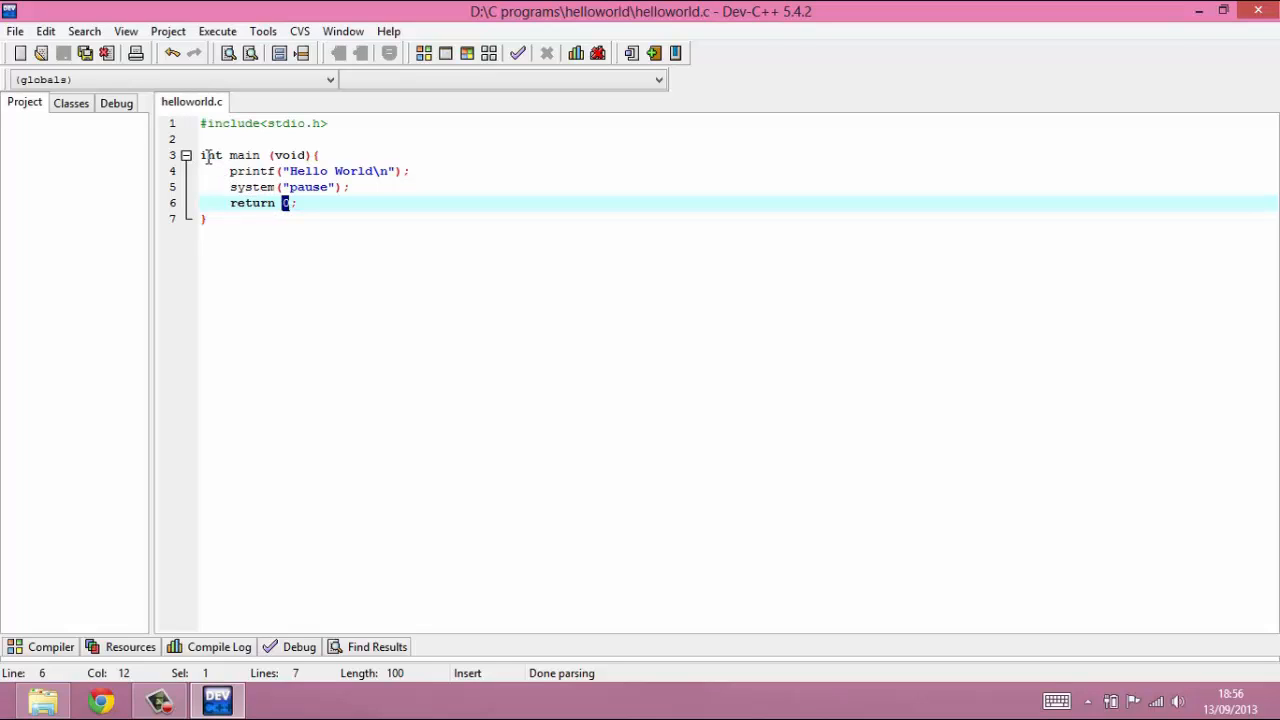
double_click(212, 156)
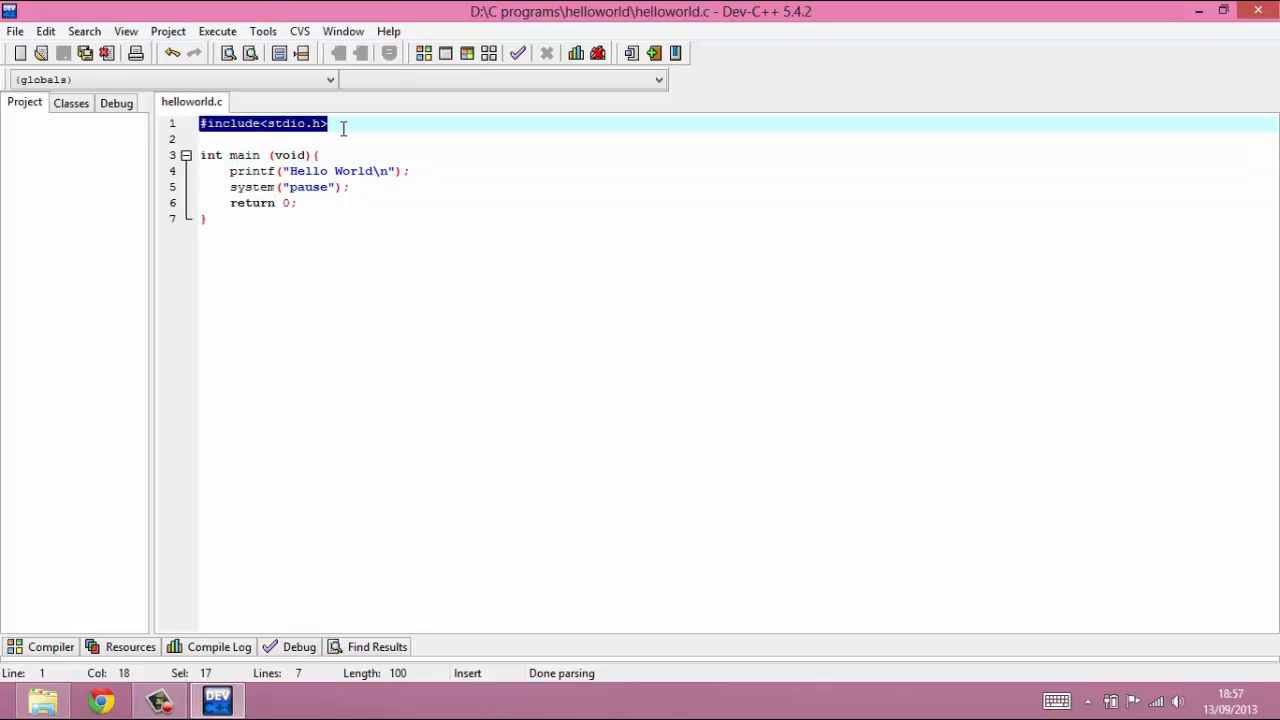
Step: Highlight the st and io parts of stdio.h separately for explanation
left_click(328, 124)
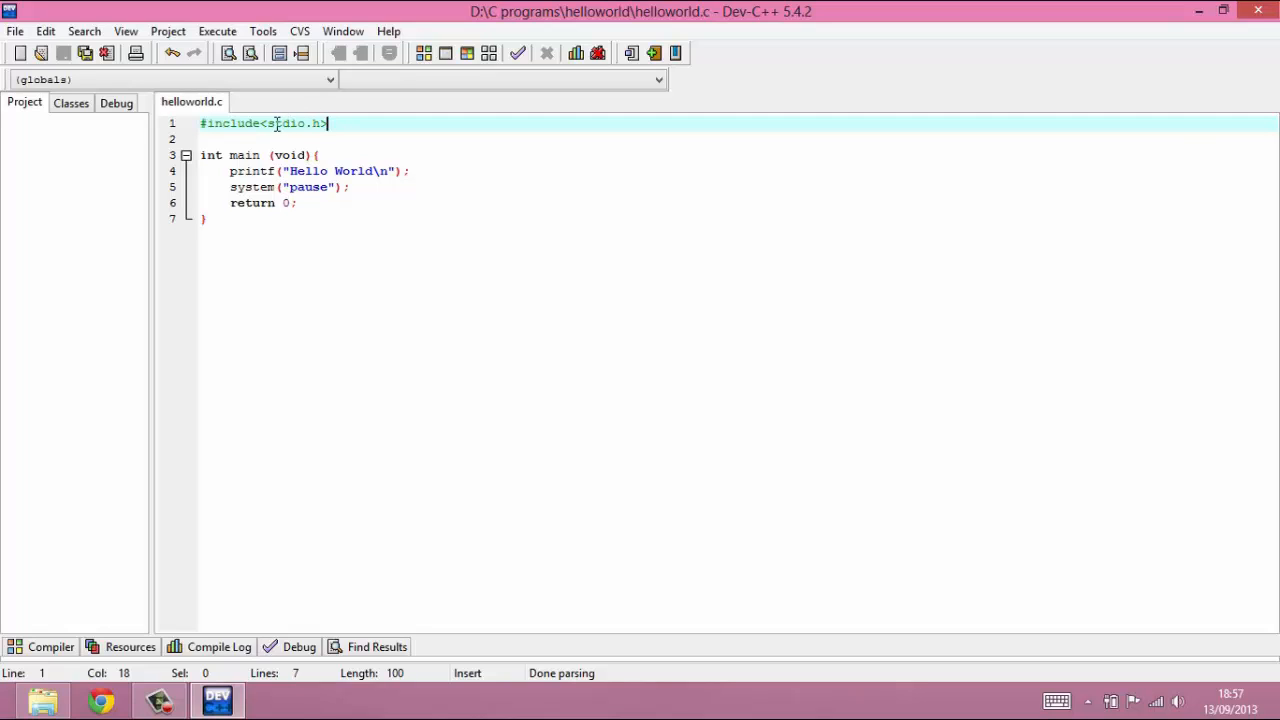
double_click(272, 124)
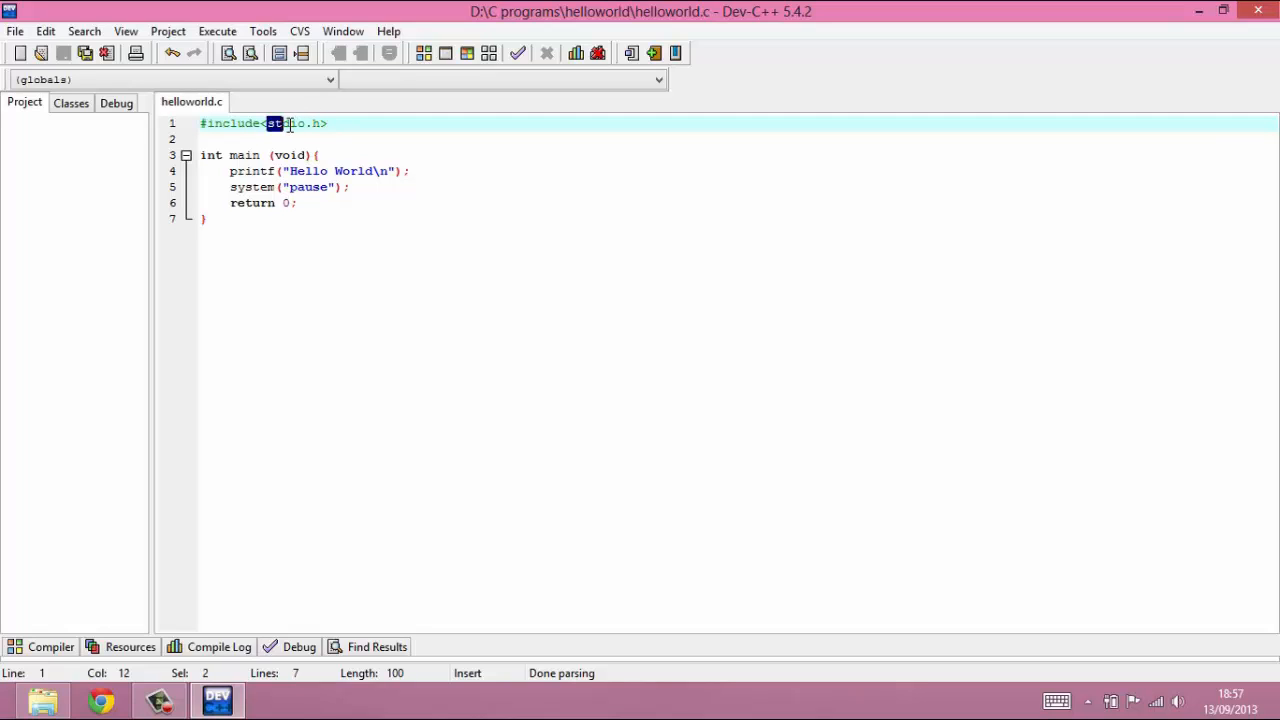
left_click(290, 124)
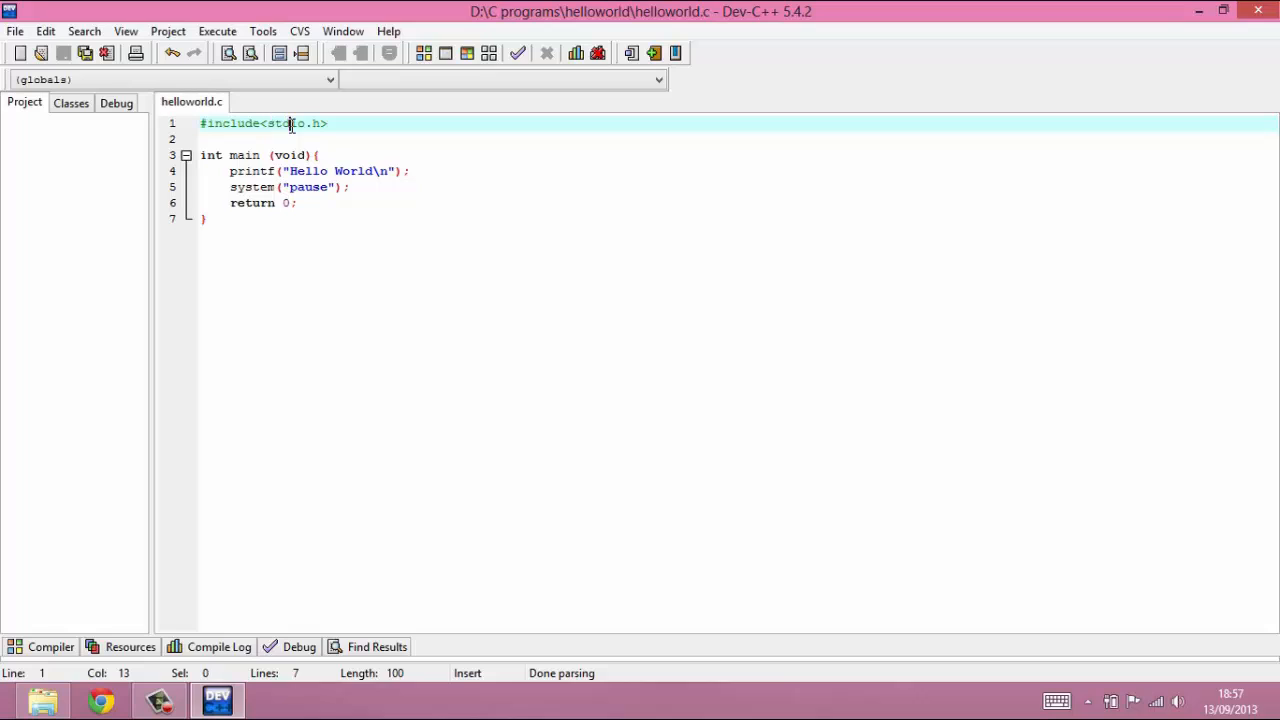
double_click(296, 124)
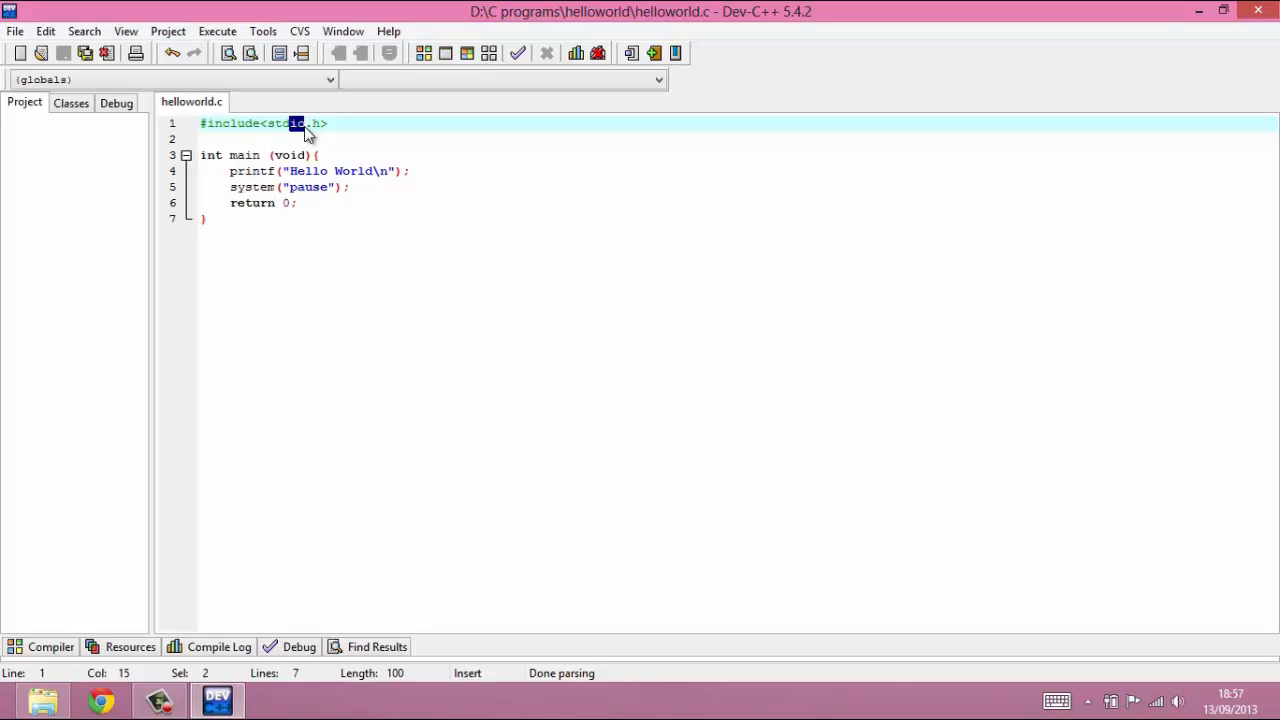
mouse_move(304, 138)
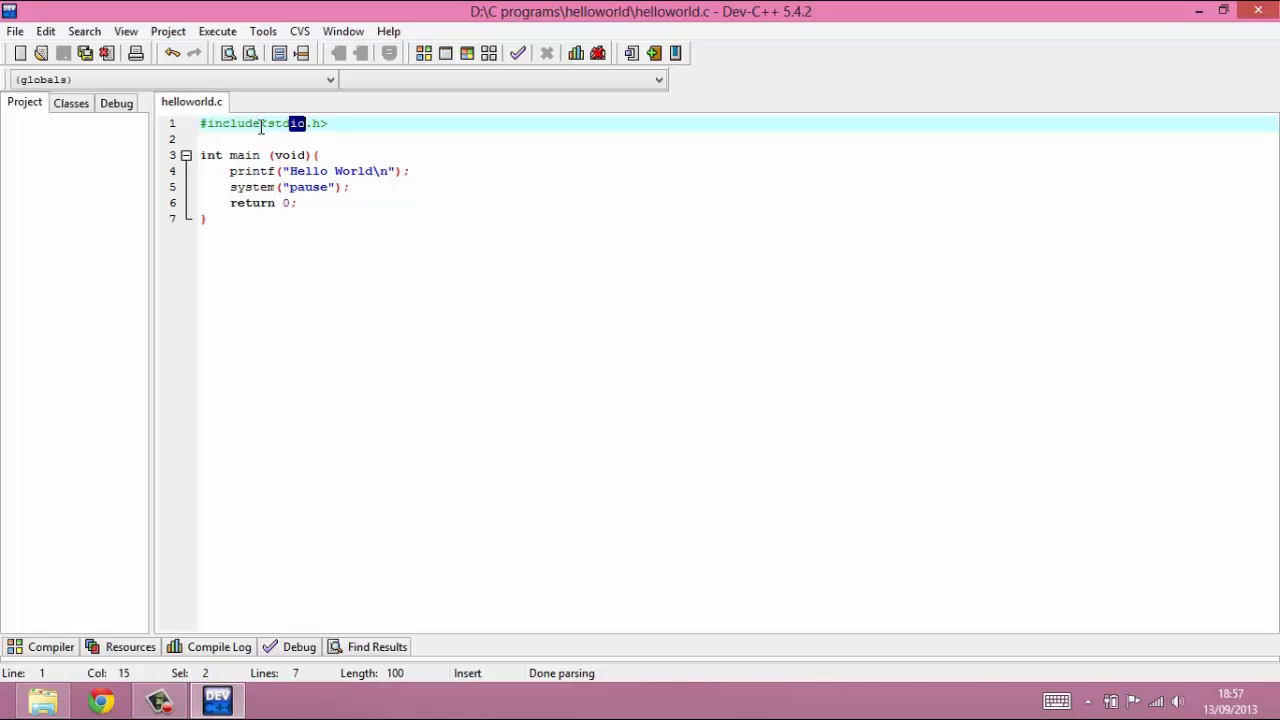
Step: Insert a space after #include, then highlight #include and printf
left_click(296, 124)
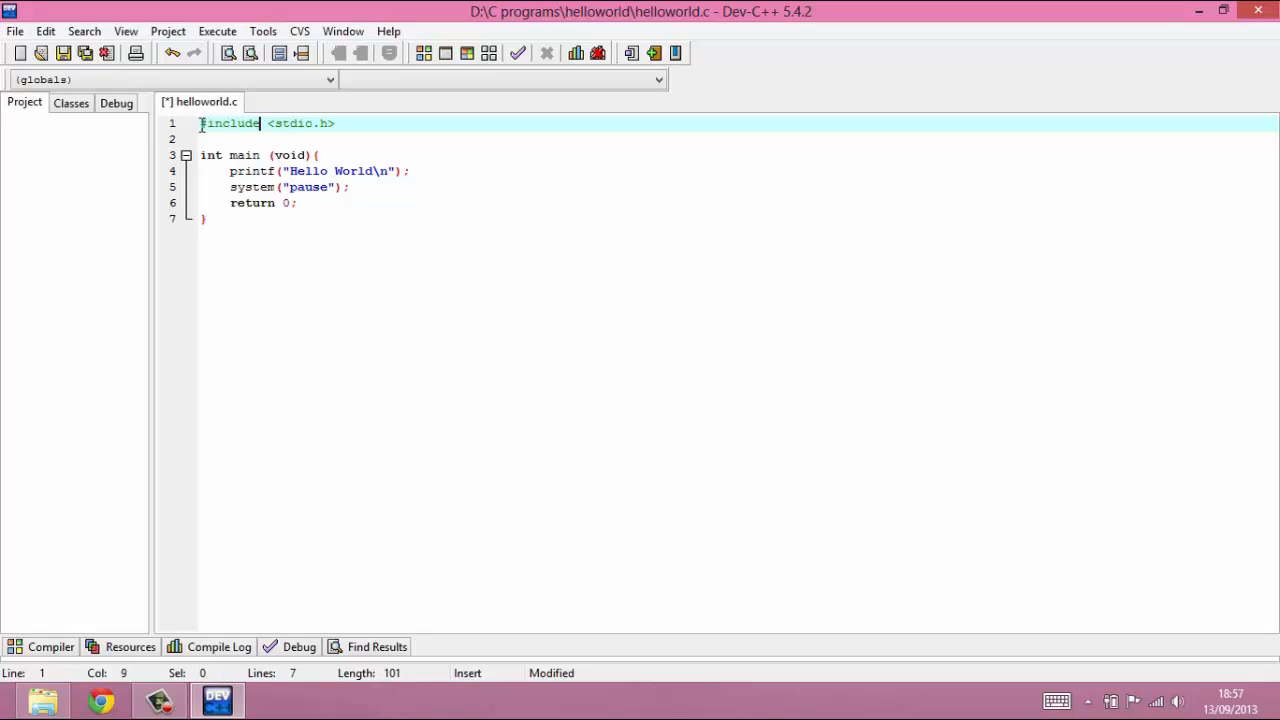
double_click(230, 124)
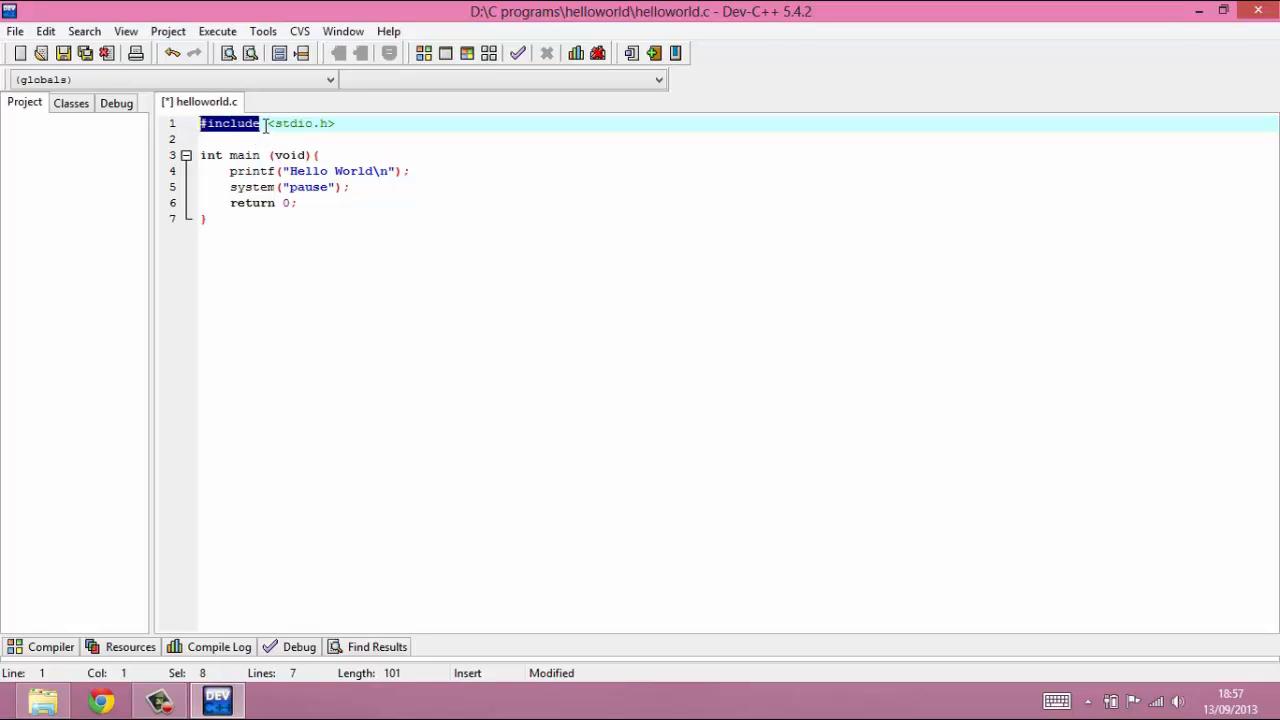
double_click(300, 124)
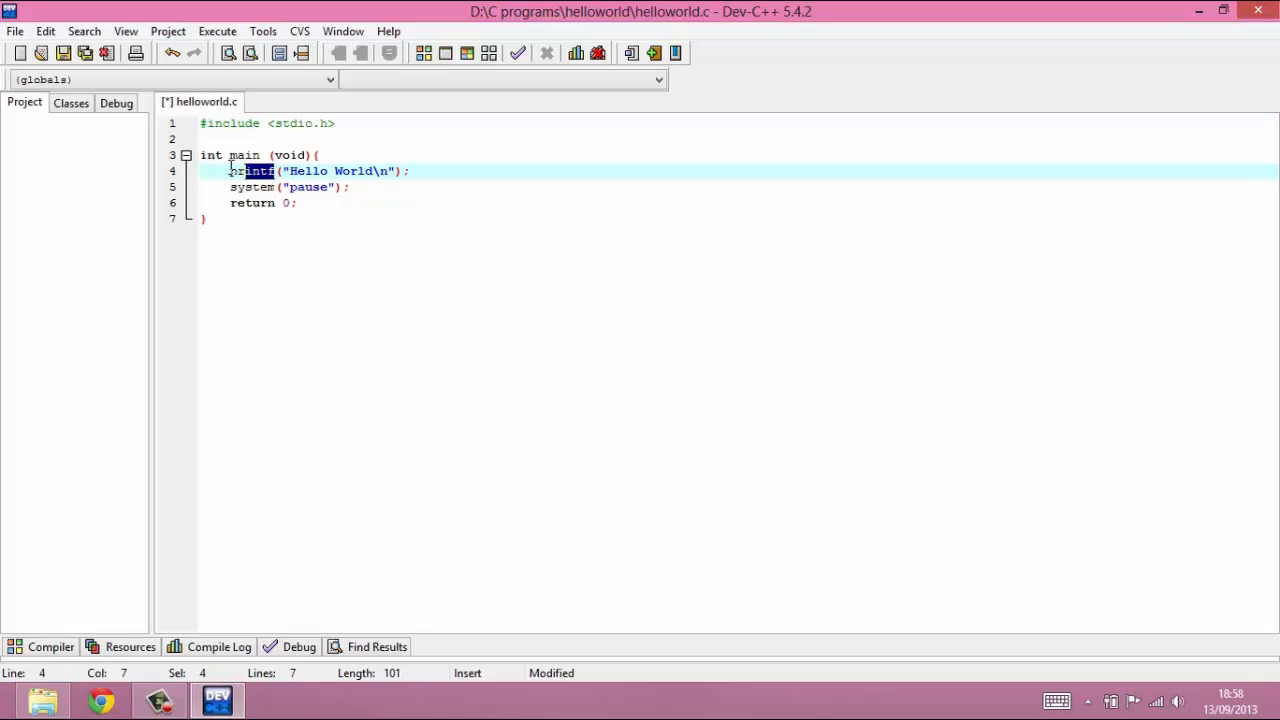
Step: Select the whole #include <stdio.h> line, then highlight the printf function name on line 4
left_click_drag(276, 172, 230, 172)
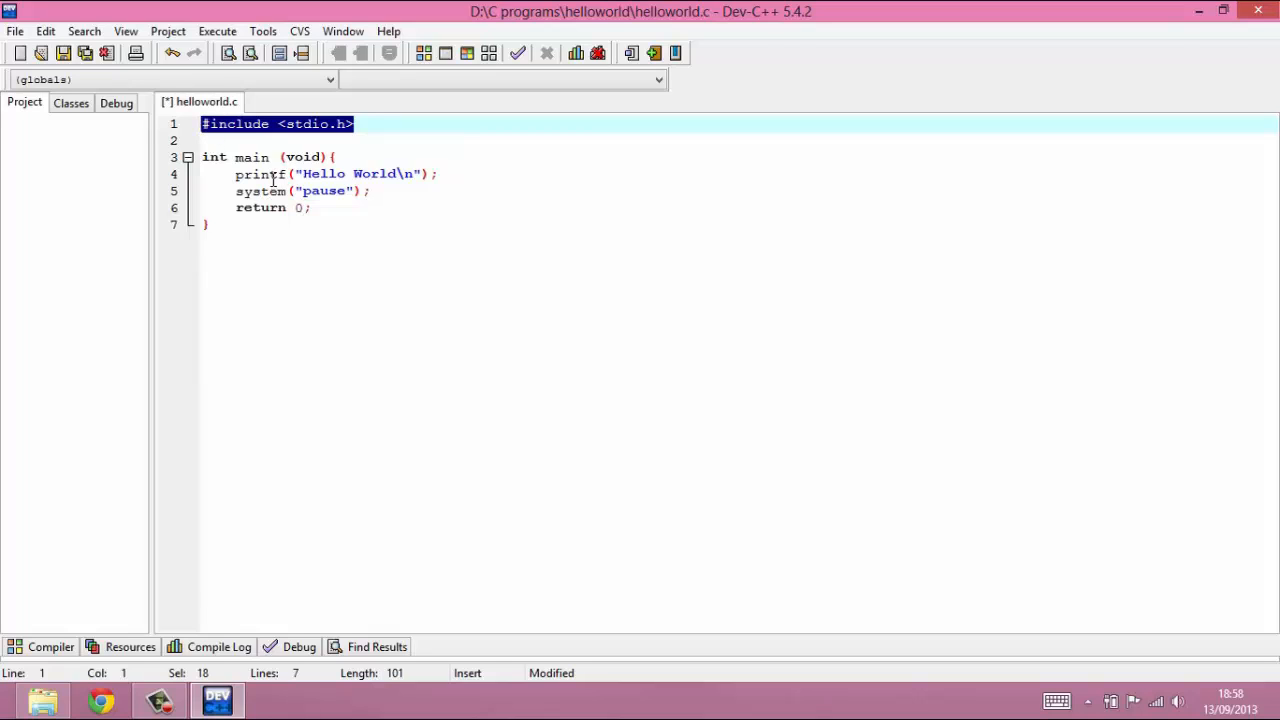
double_click(258, 172)
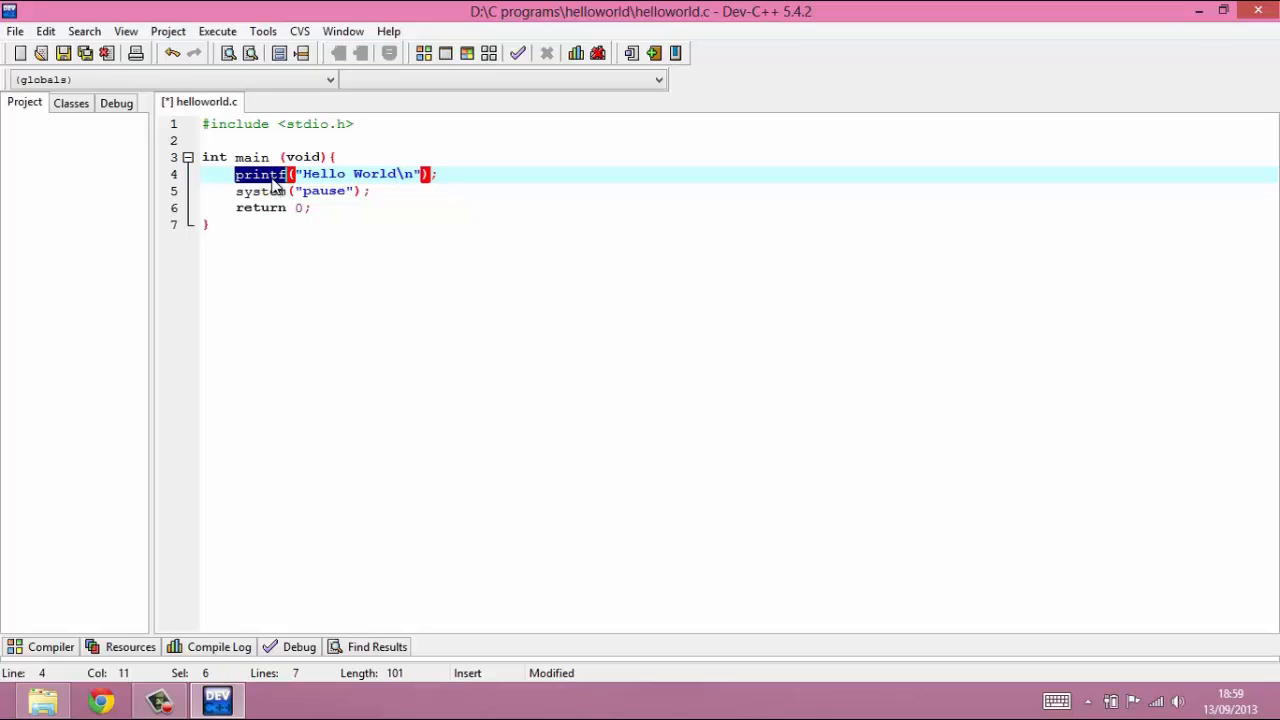
mouse_move(288, 186)
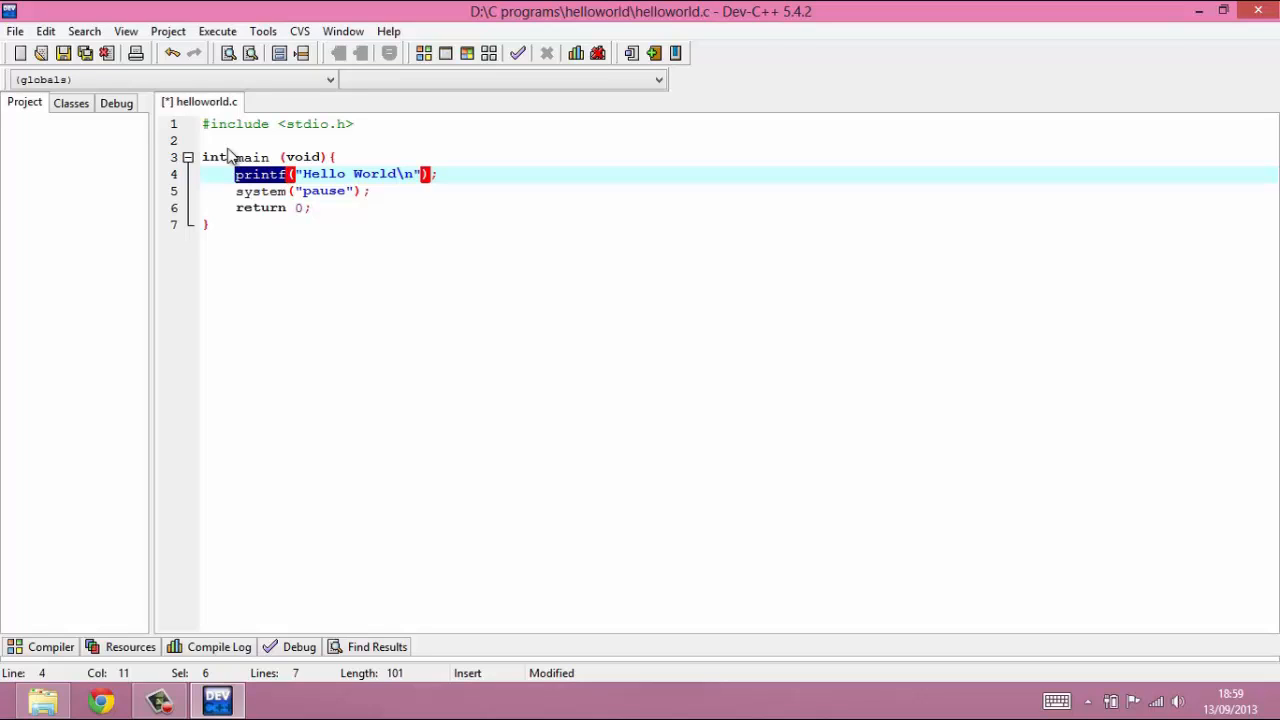
left_click(312, 124)
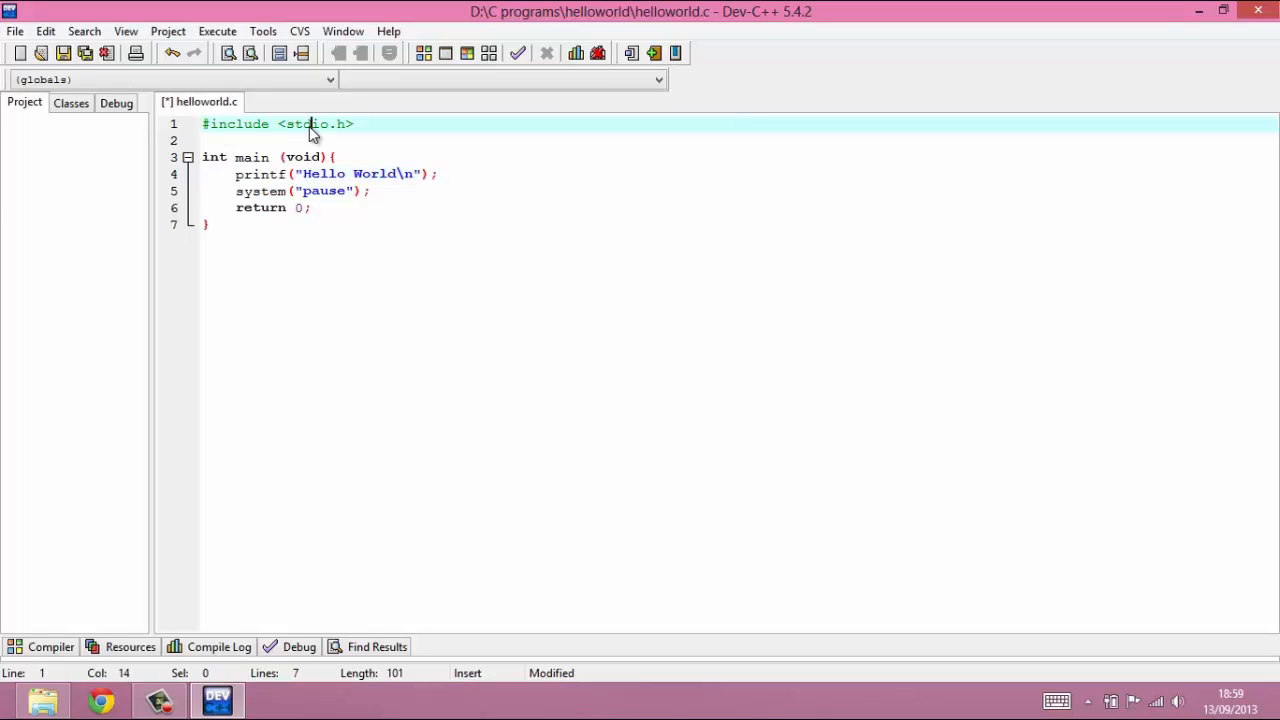
double_click(304, 124)
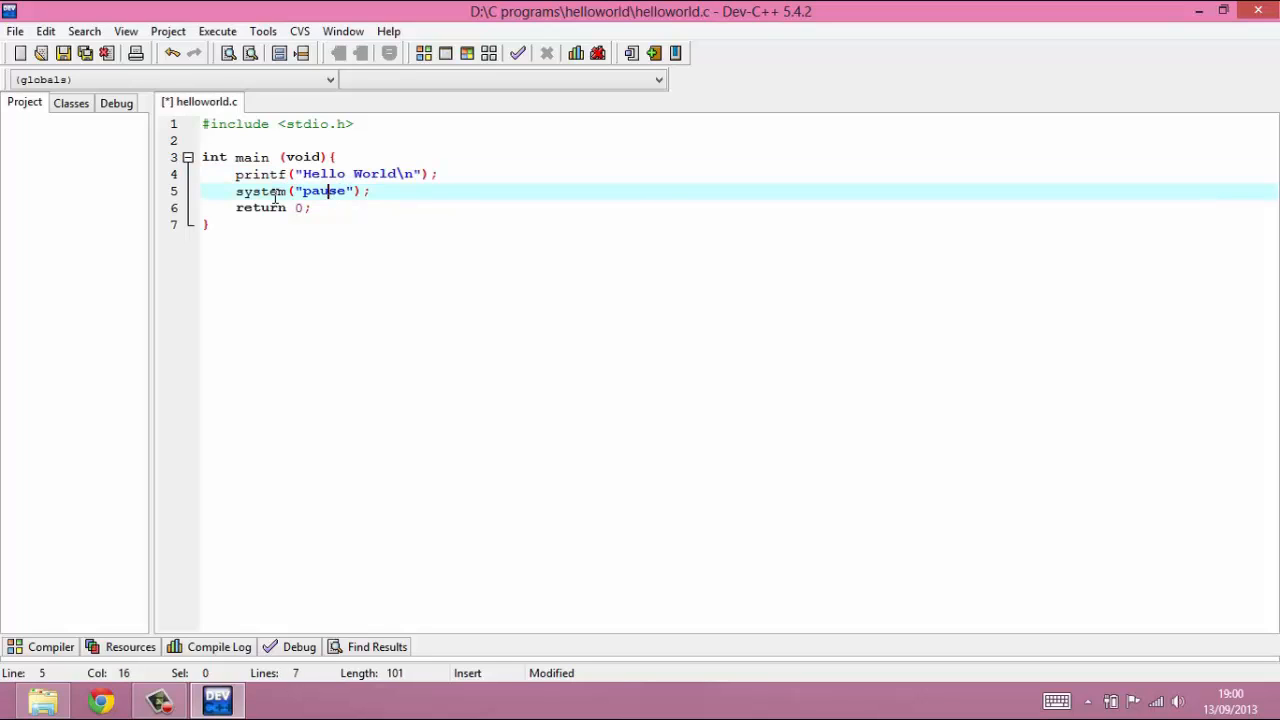
double_click(260, 192)
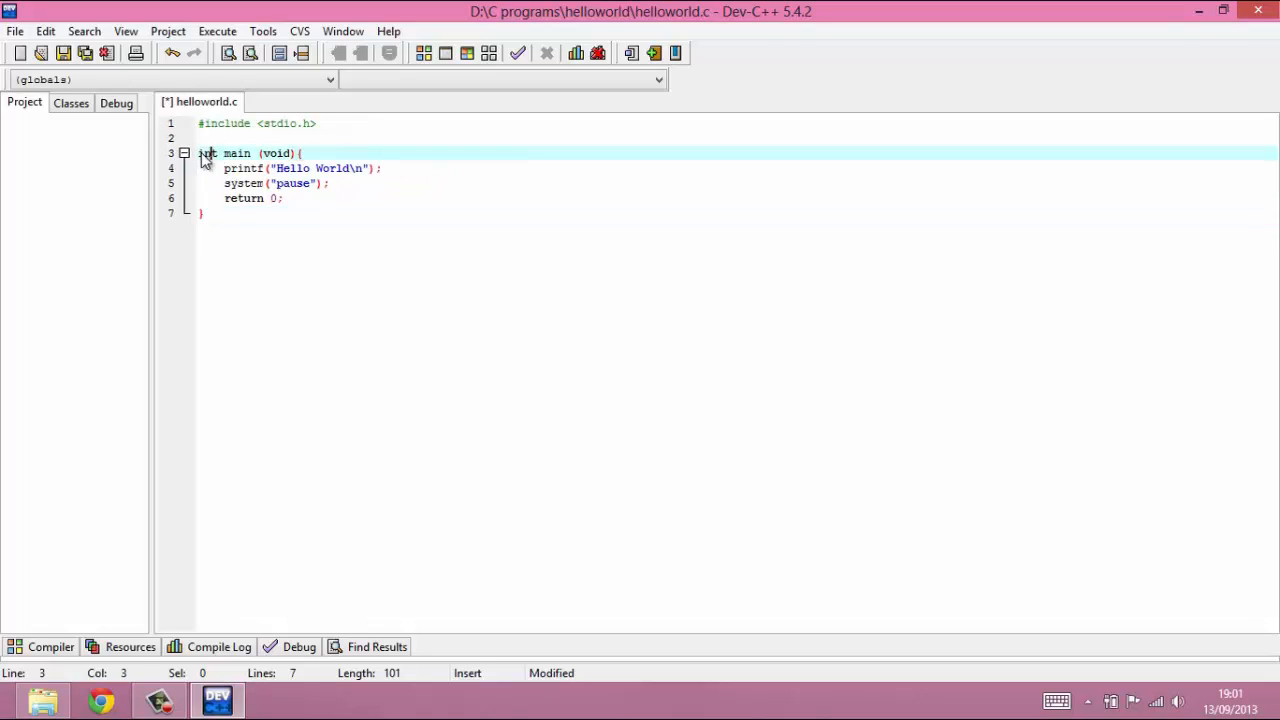
Step: Highlight the printf and system lines, then the int return type, then move to return 0
left_click_drag(224, 168, 248, 184)
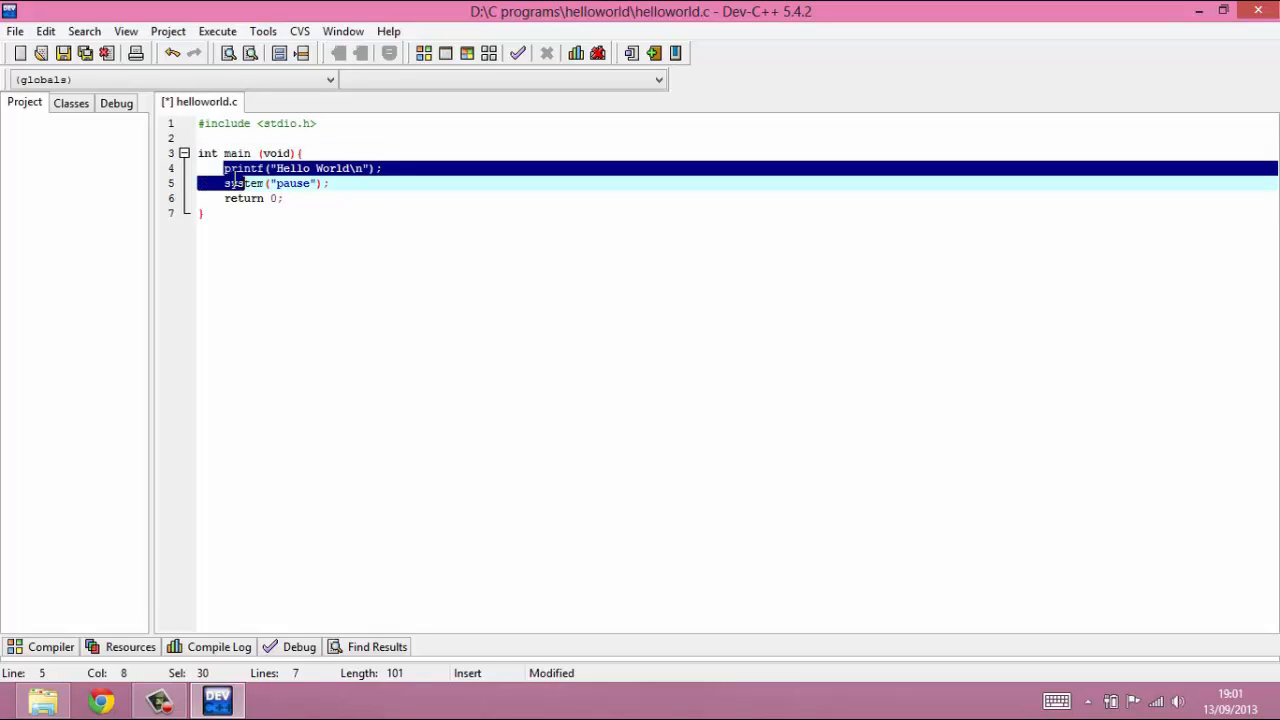
left_click(220, 152)
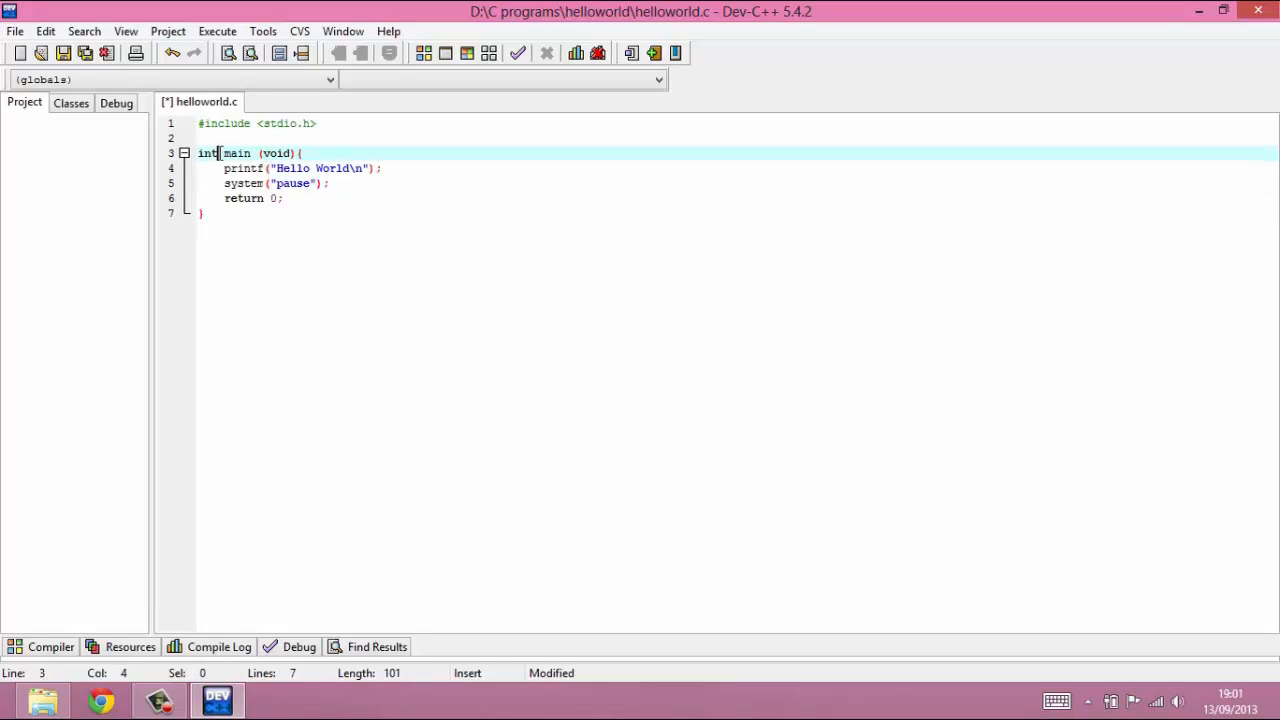
double_click(208, 152)
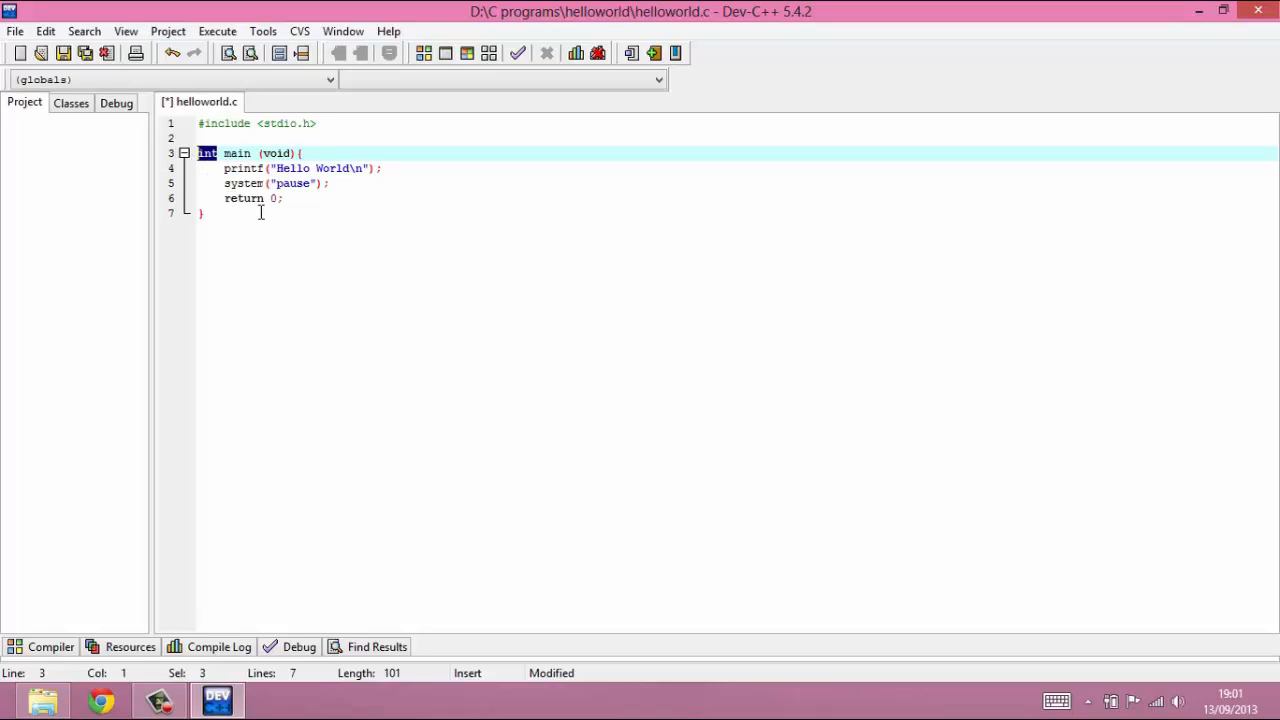
left_click(280, 198)
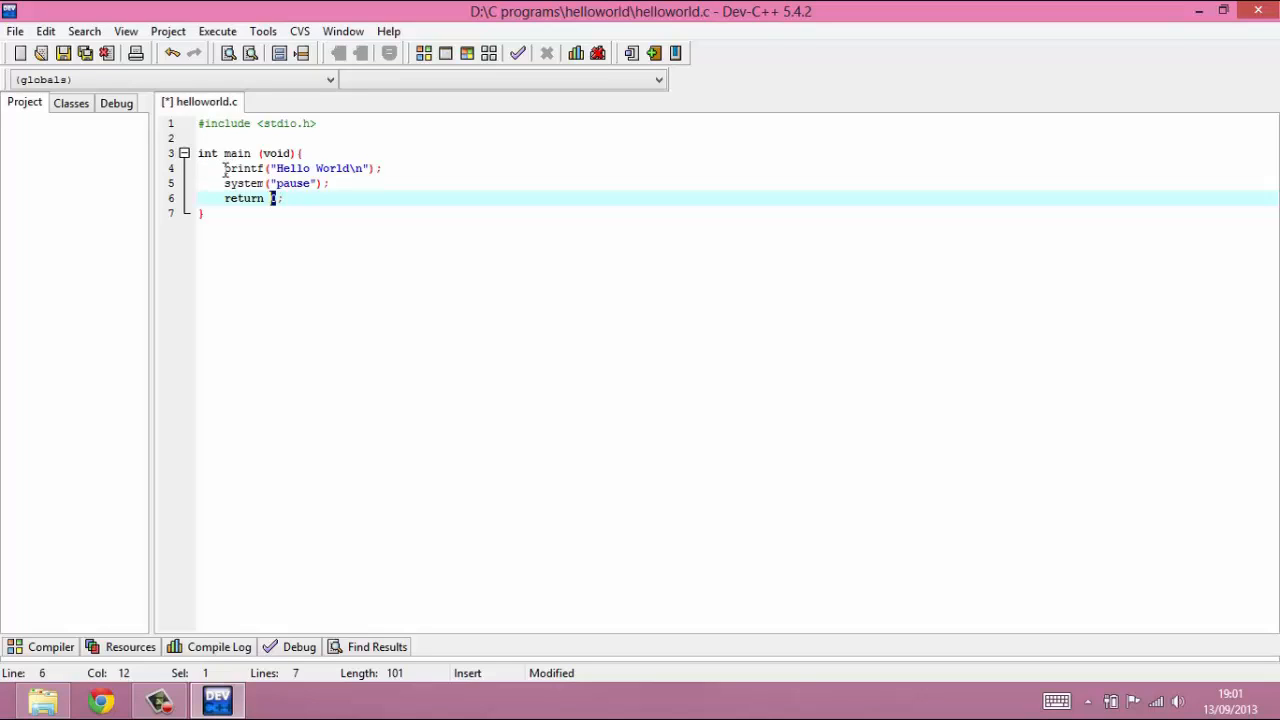
Step: Highlight the full printf("Hello World\n"); statement including its semicolon via Shift+Right
left_click_drag(224, 168, 376, 168)
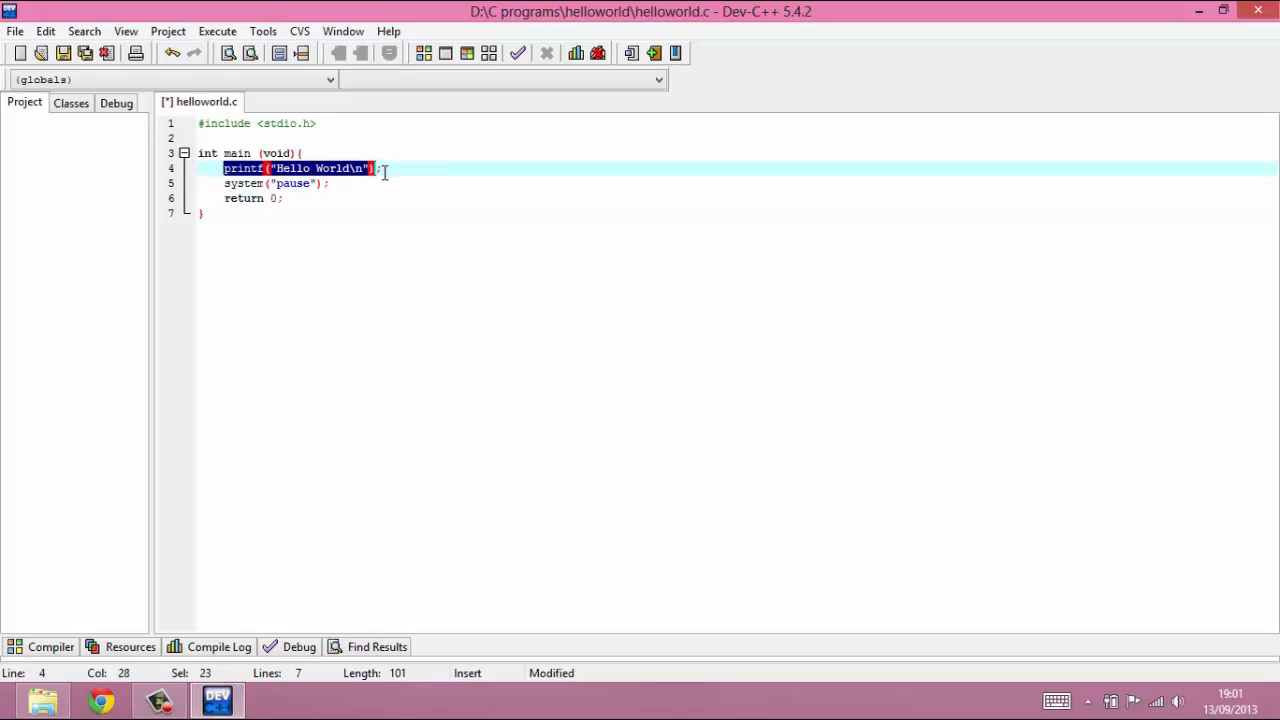
key("shift+Right")
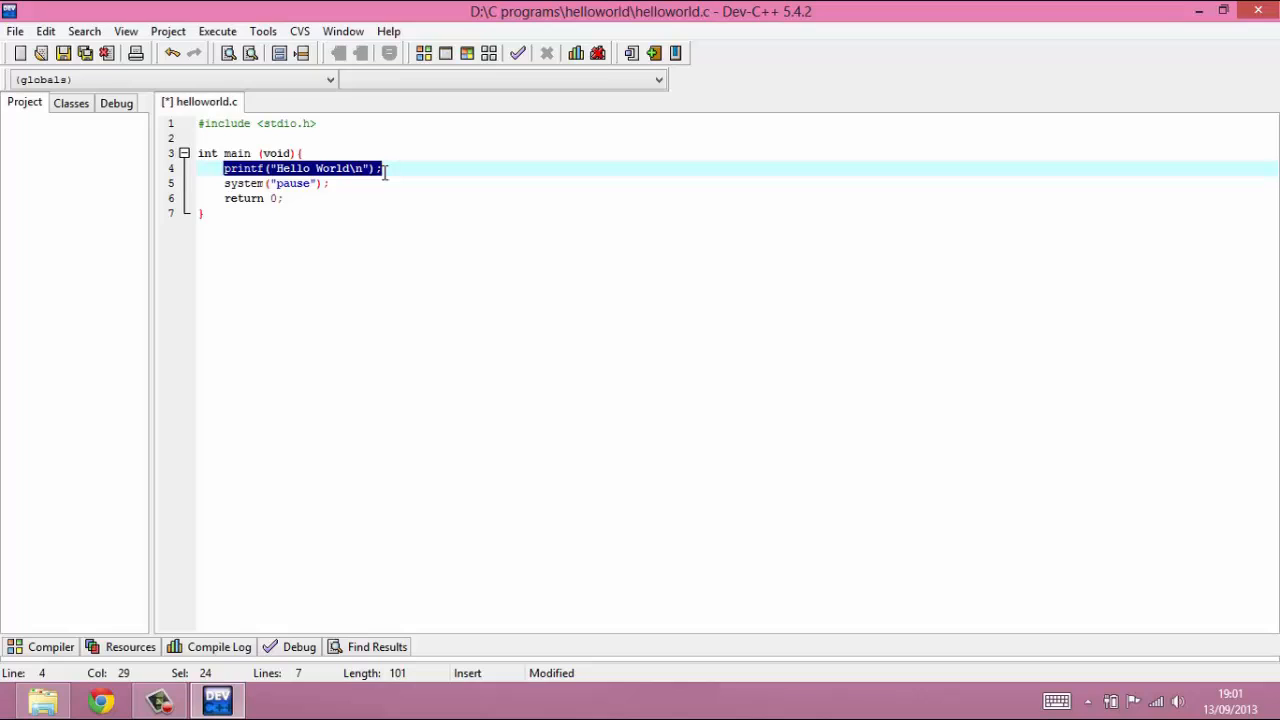
mouse_move(256, 184)
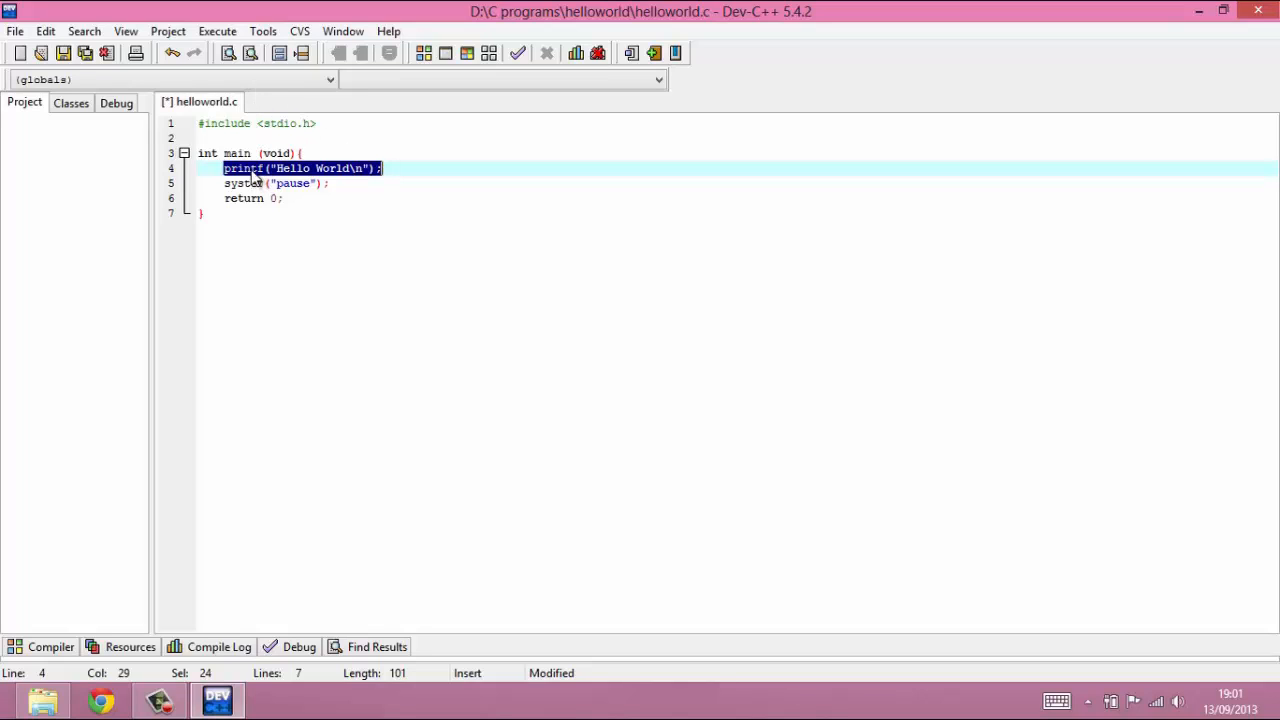
mouse_move(332, 182)
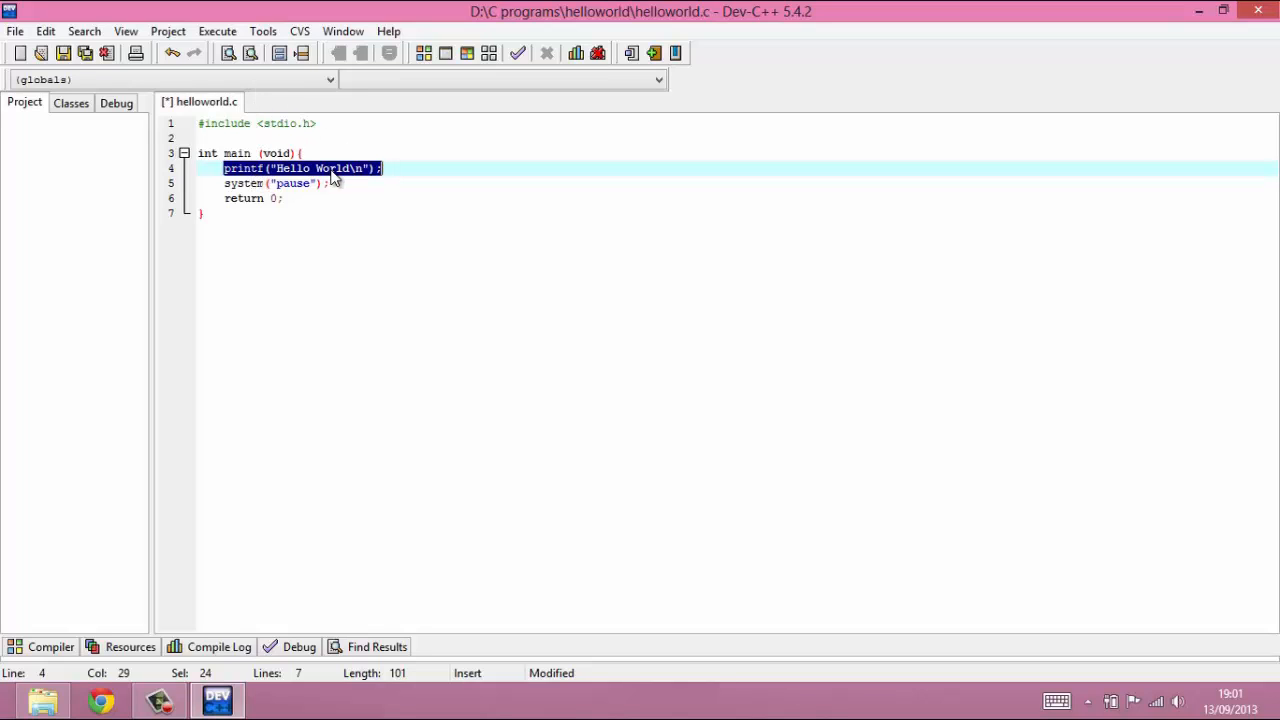